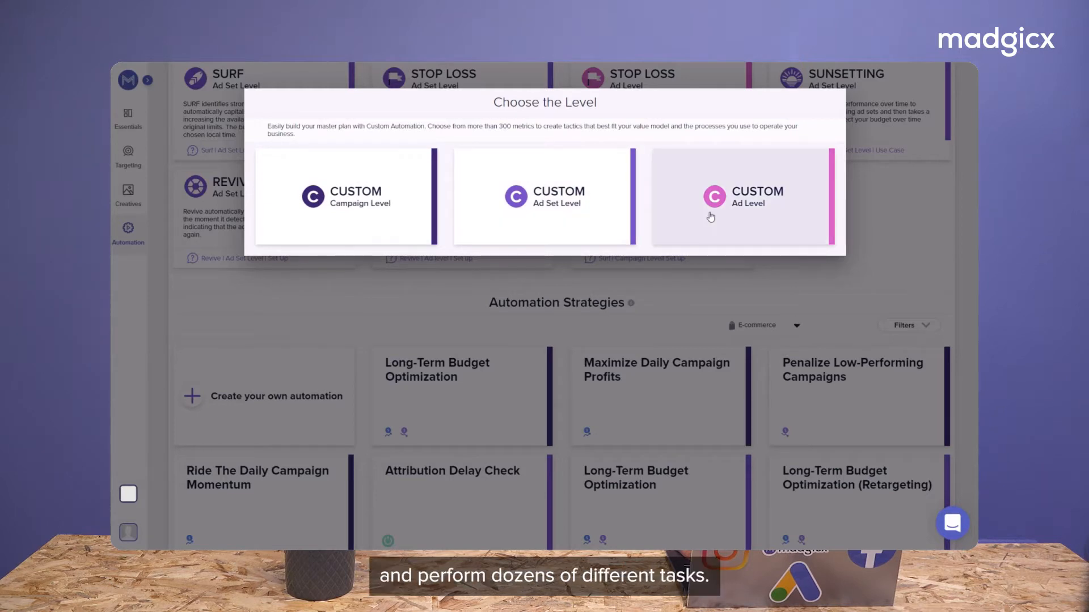
Choose CUSTOM Ad Set Level in the Choose the Level dialog
click(741, 204)
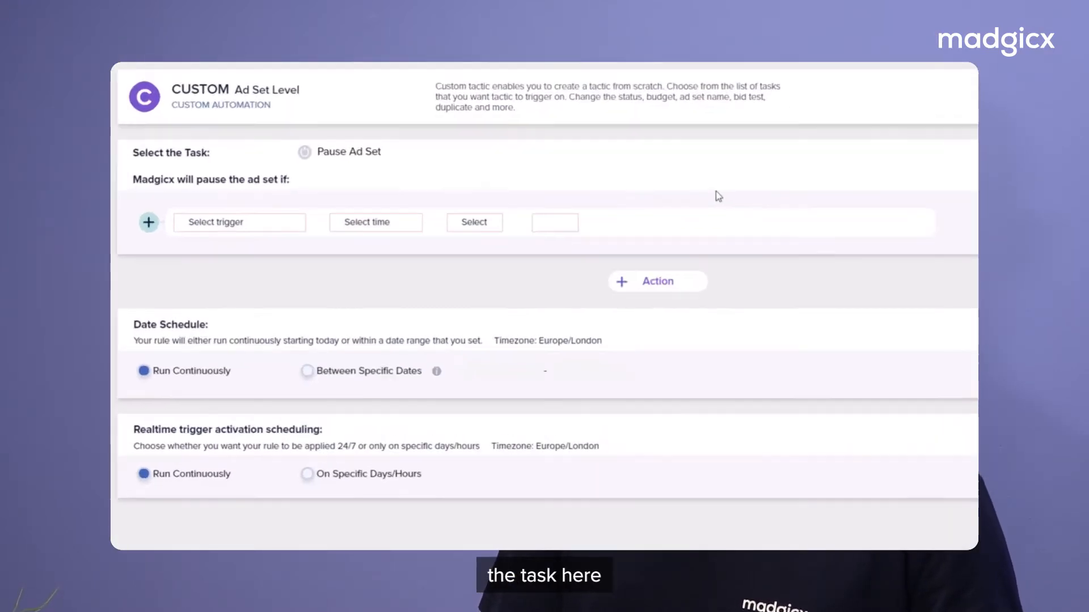
mouse_move(396, 157)
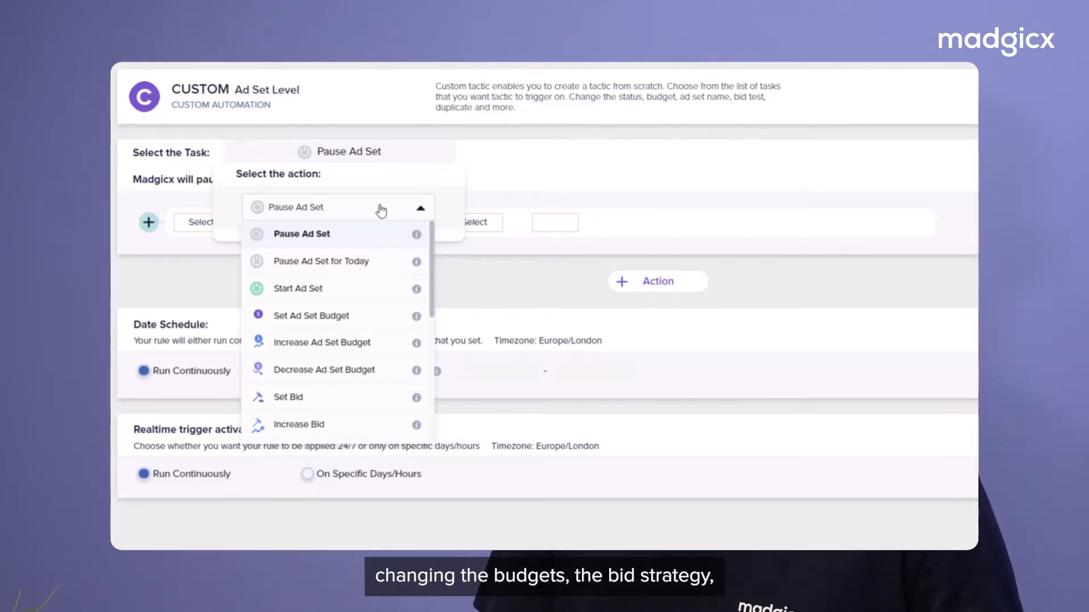
mouse_move(340, 394)
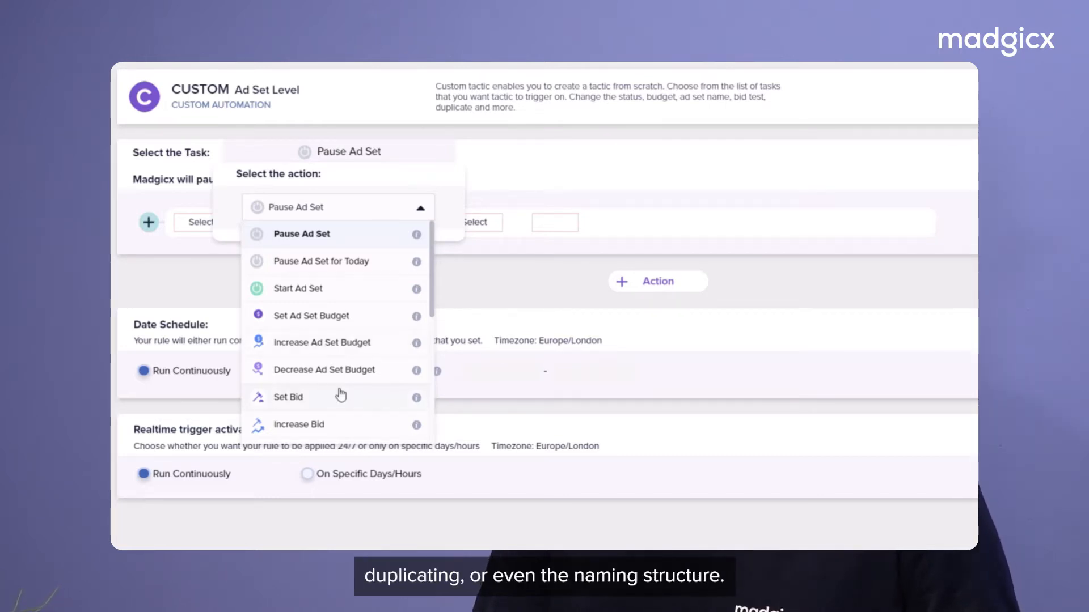
Change the automation task from Pause Ad Set to Pause Ad Set for Today
scroll(down, 3)
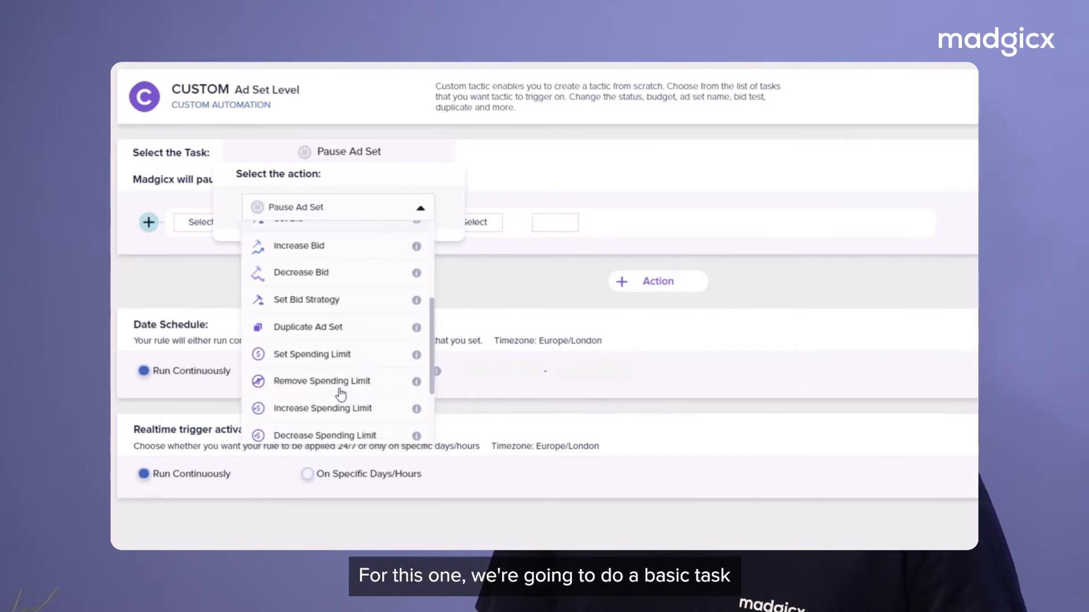
scroll(down, 3)
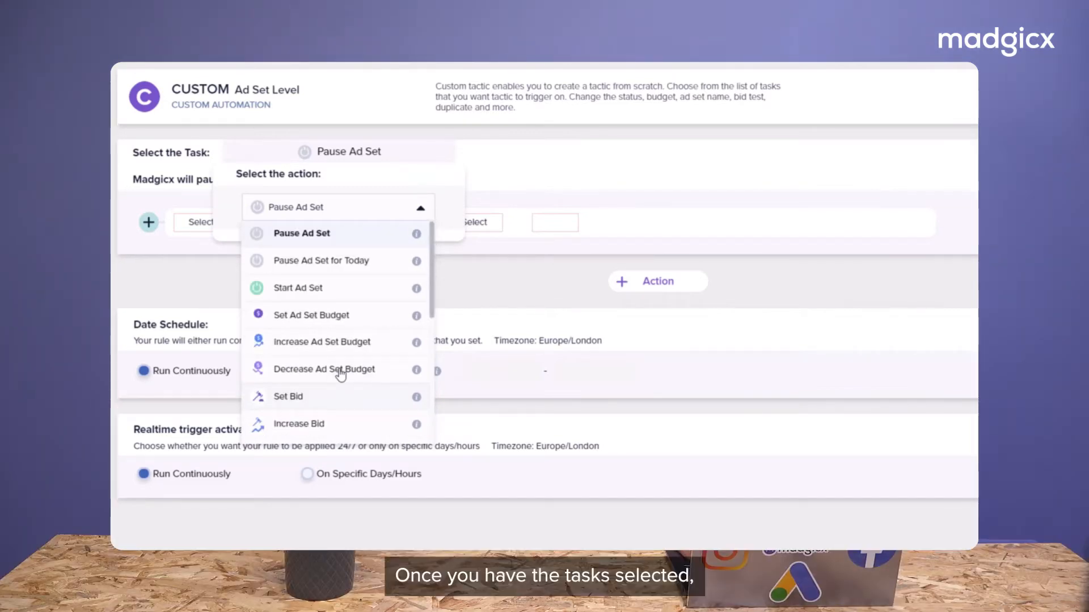
click(321, 260)
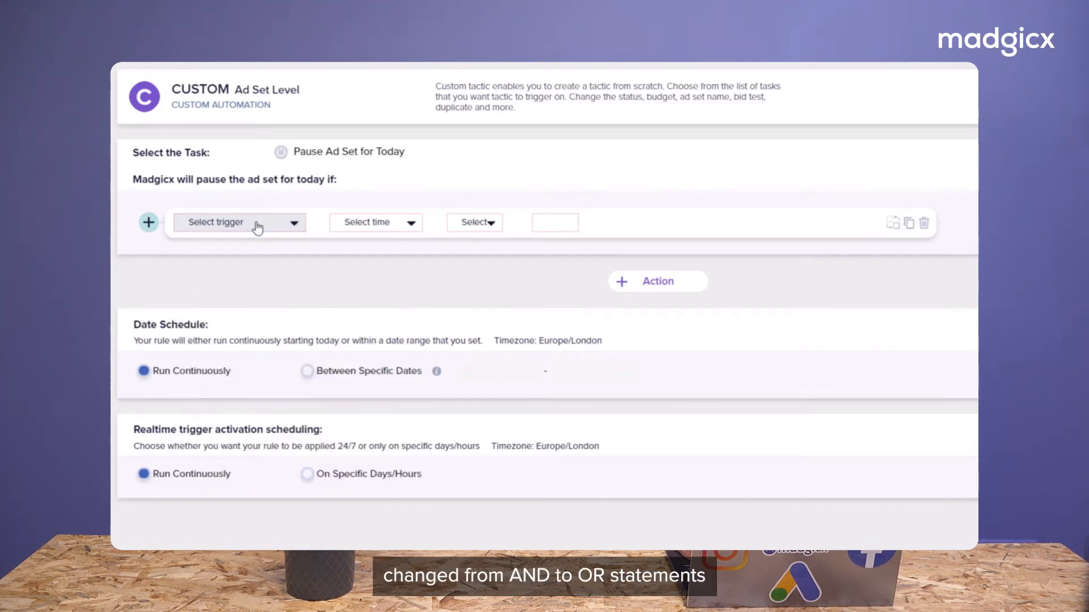
Add trigger conditions Spend today greater than £20 and Purchase ROAS today less than 2
click(239, 222)
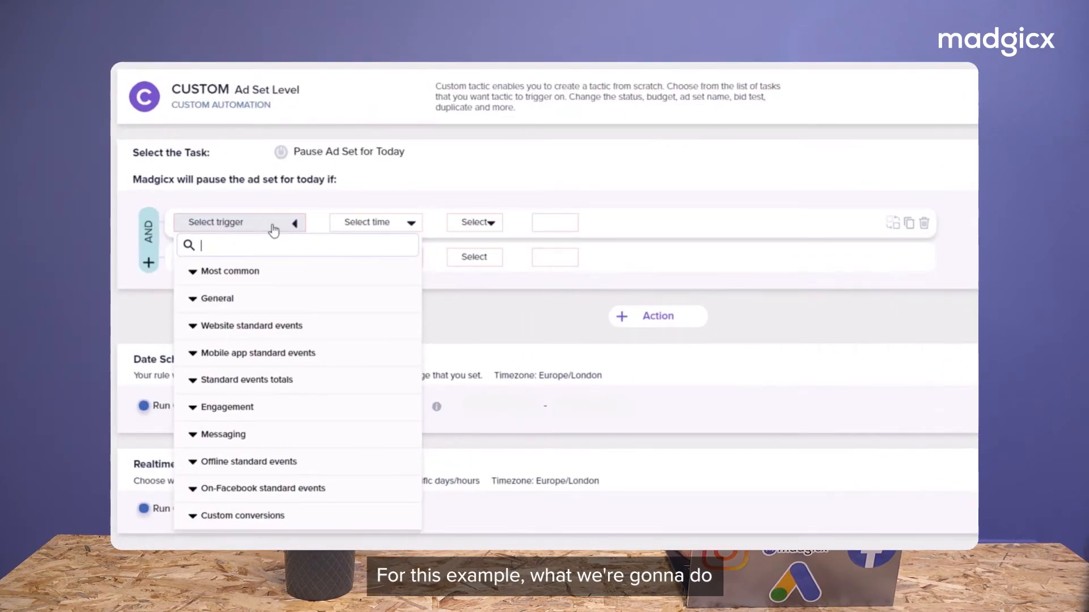
click(229, 271)
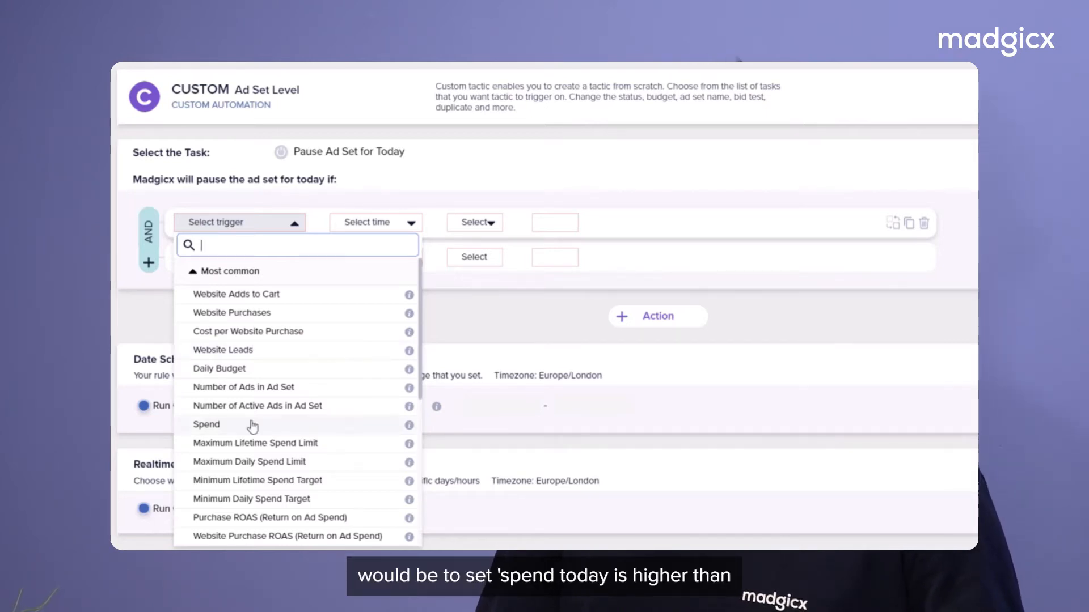
click(206, 424)
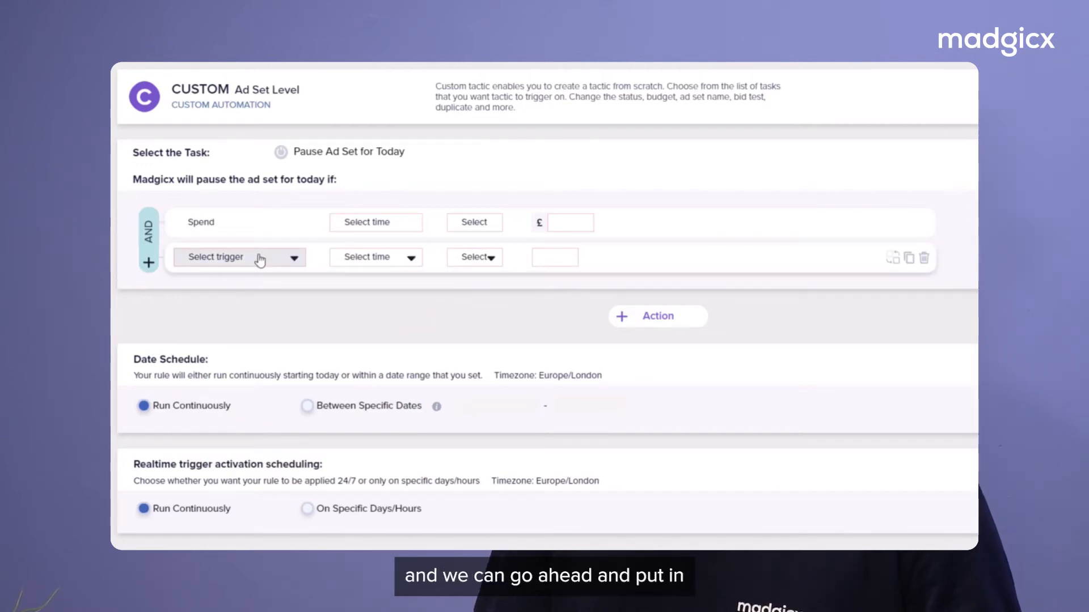
click(240, 257)
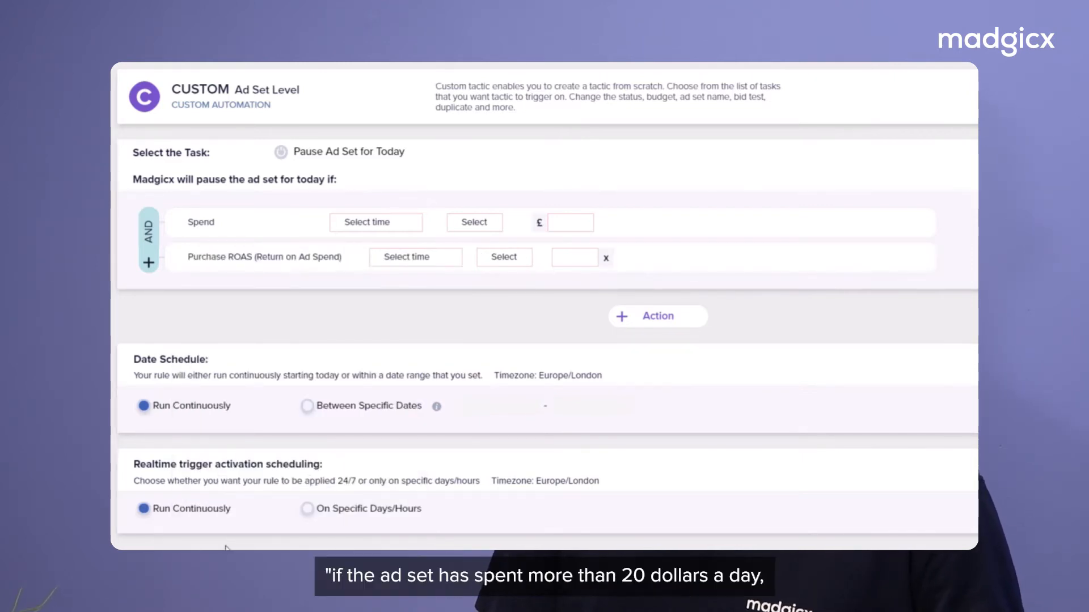
click(475, 222)
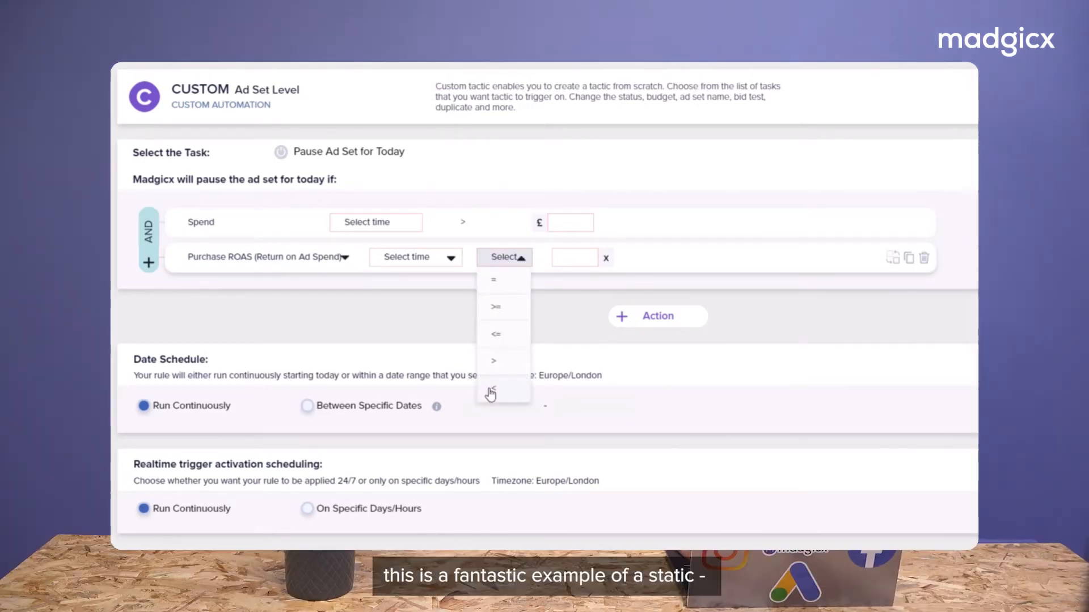
click(375, 223)
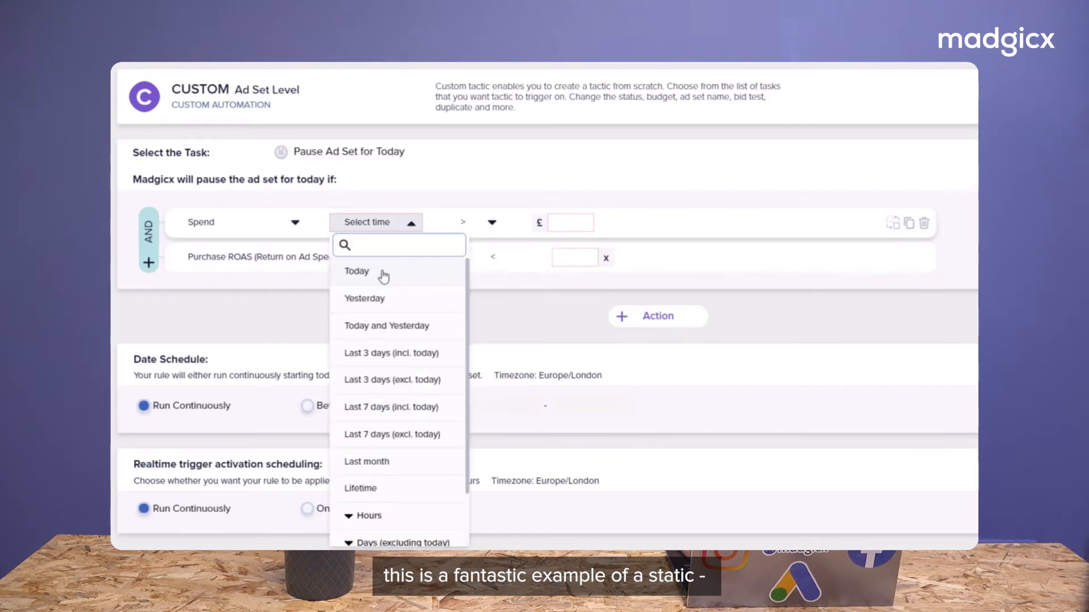
click(356, 271)
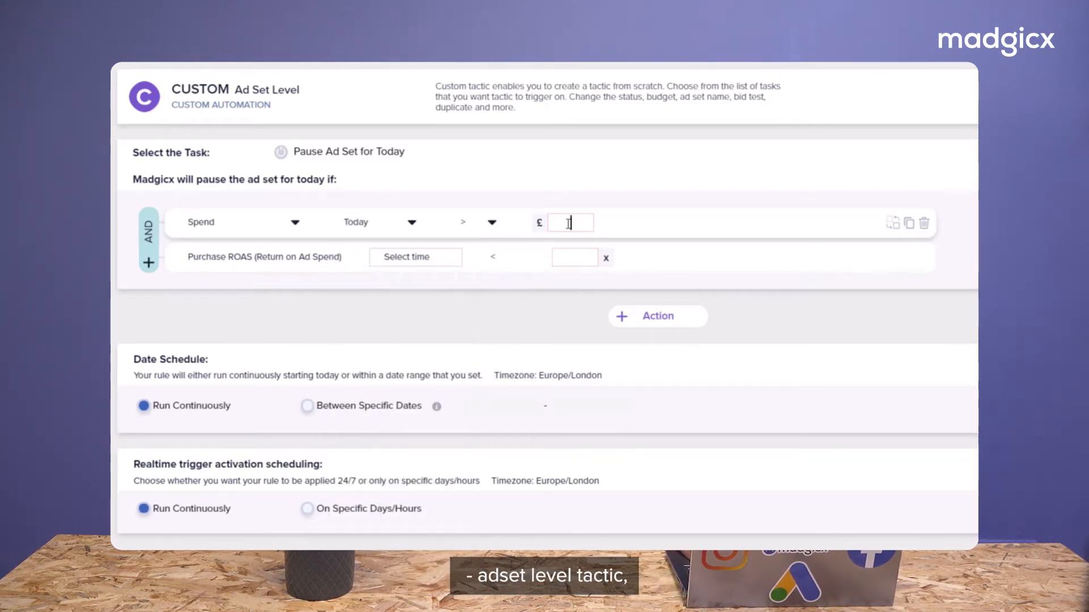
text(20)
click(575, 258)
text(2)
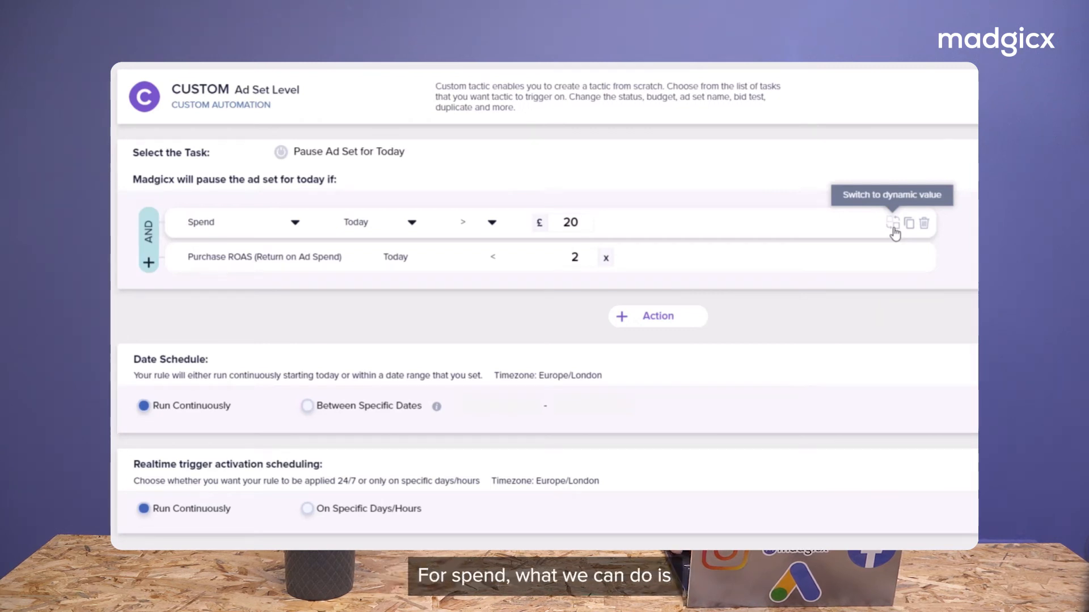
Make the spend condition dynamic, comparing spend against 1× the daily budget
click(890, 223)
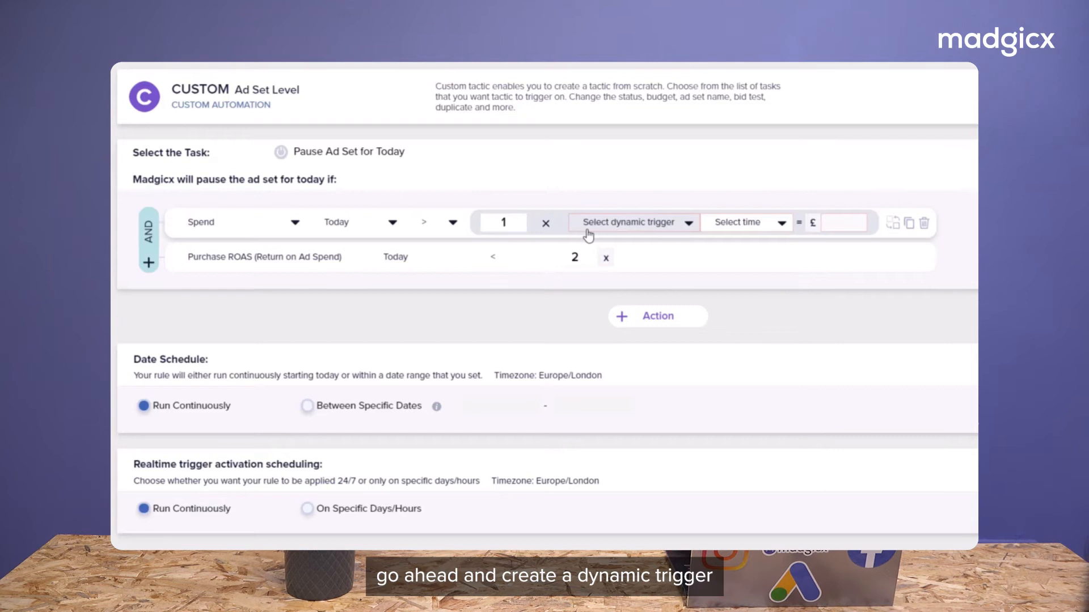
click(629, 222)
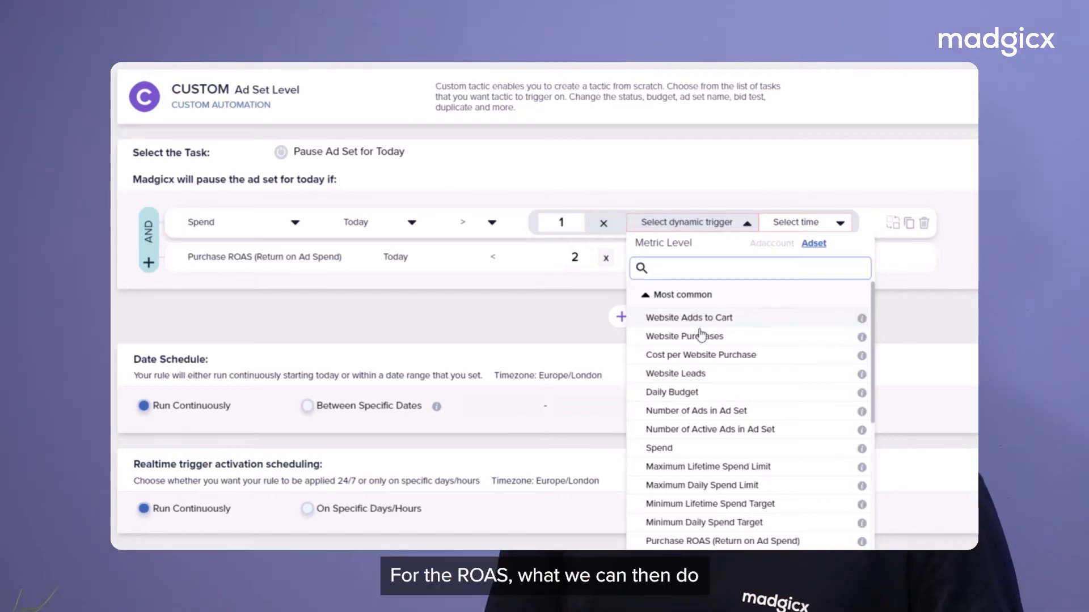
click(671, 392)
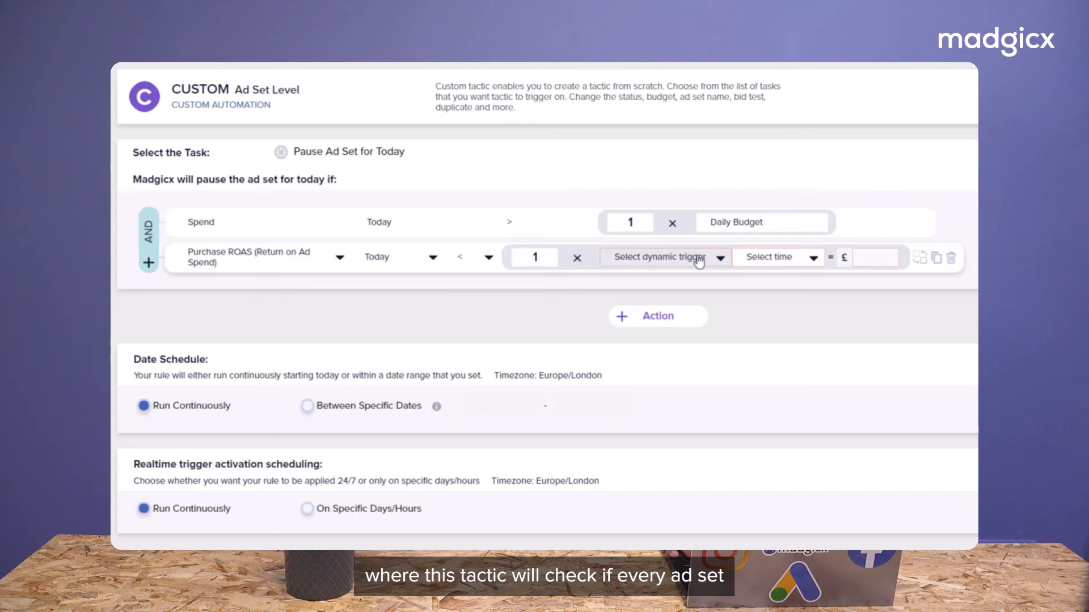
Compare ROAS against the account's Purchase ROAS over the last 7 days, excluding today
click(665, 257)
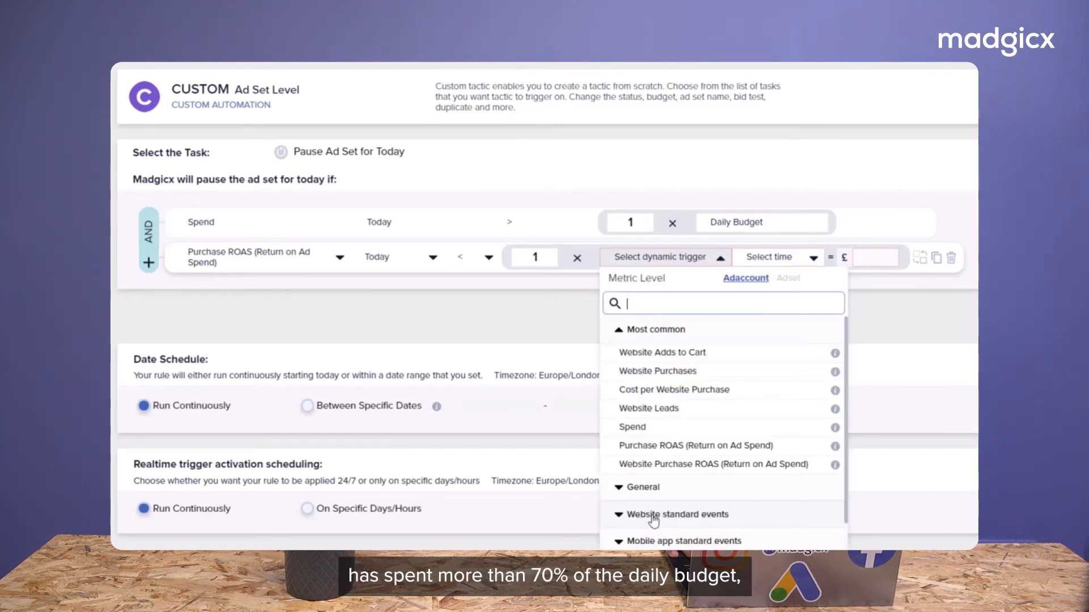
click(696, 446)
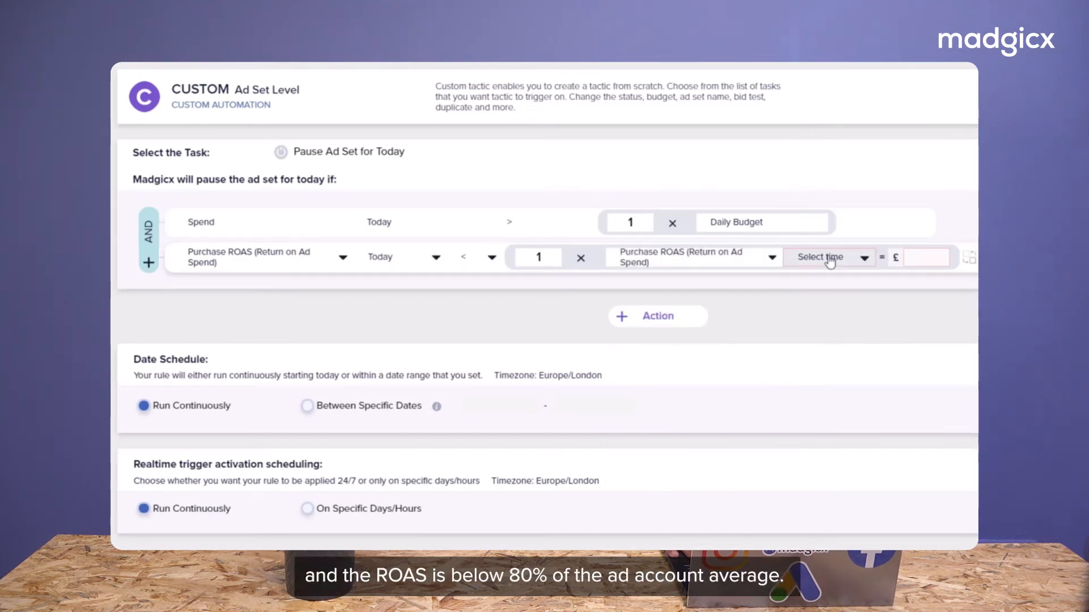
click(829, 258)
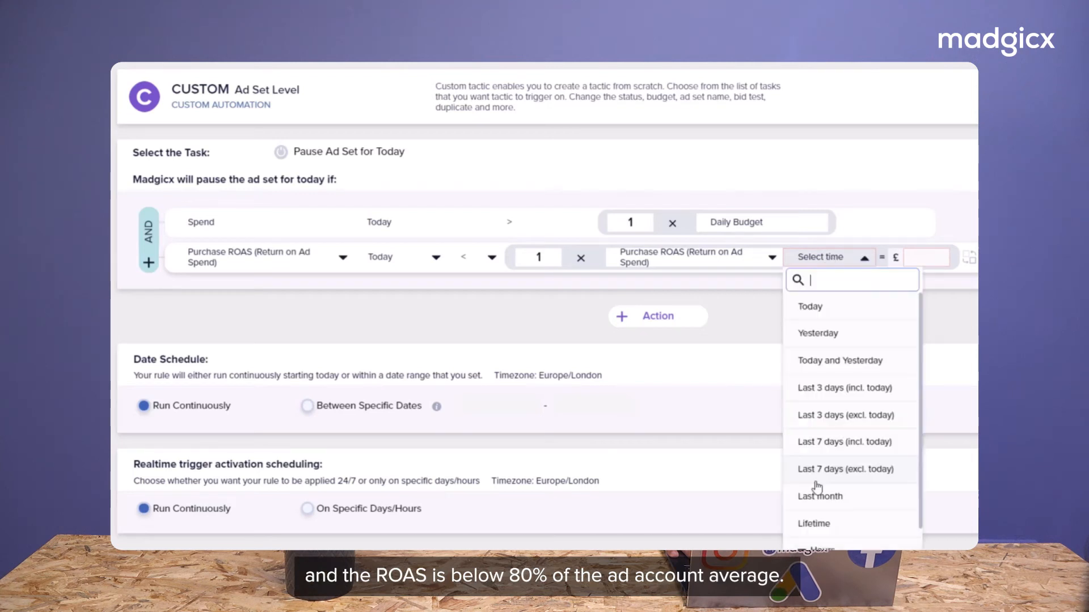
click(845, 469)
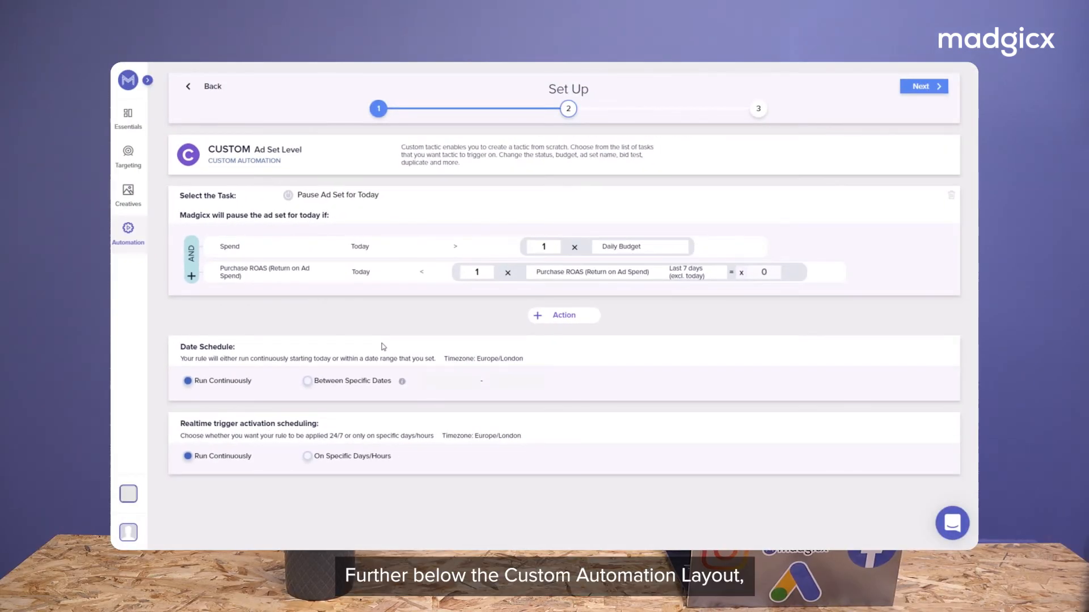
mouse_move(382, 397)
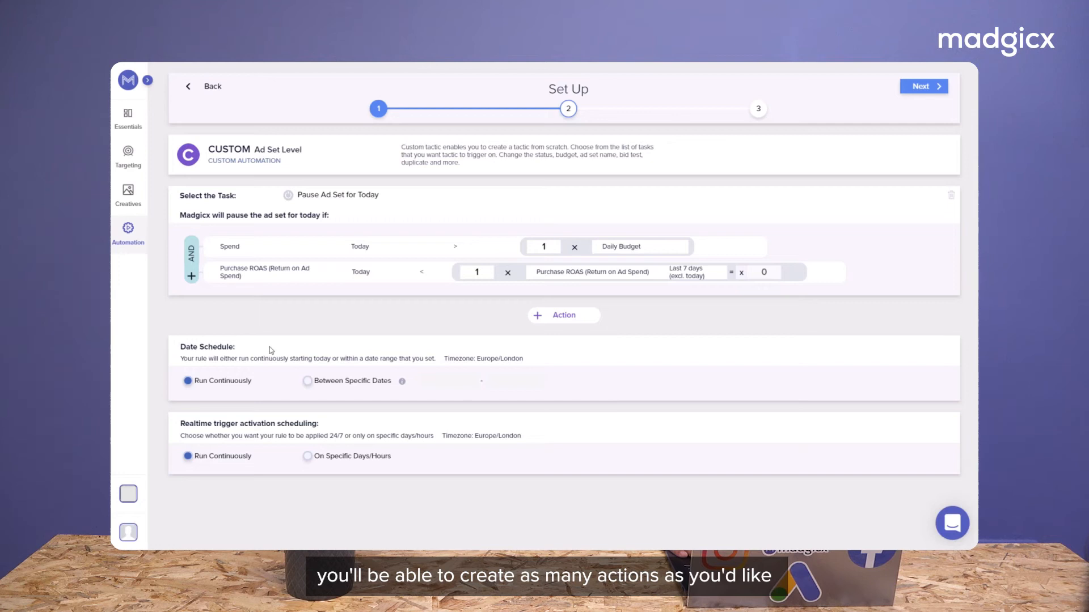
Keep the Date Schedule on Run Continuously and advance to the Select Ad Sets step
click(307, 381)
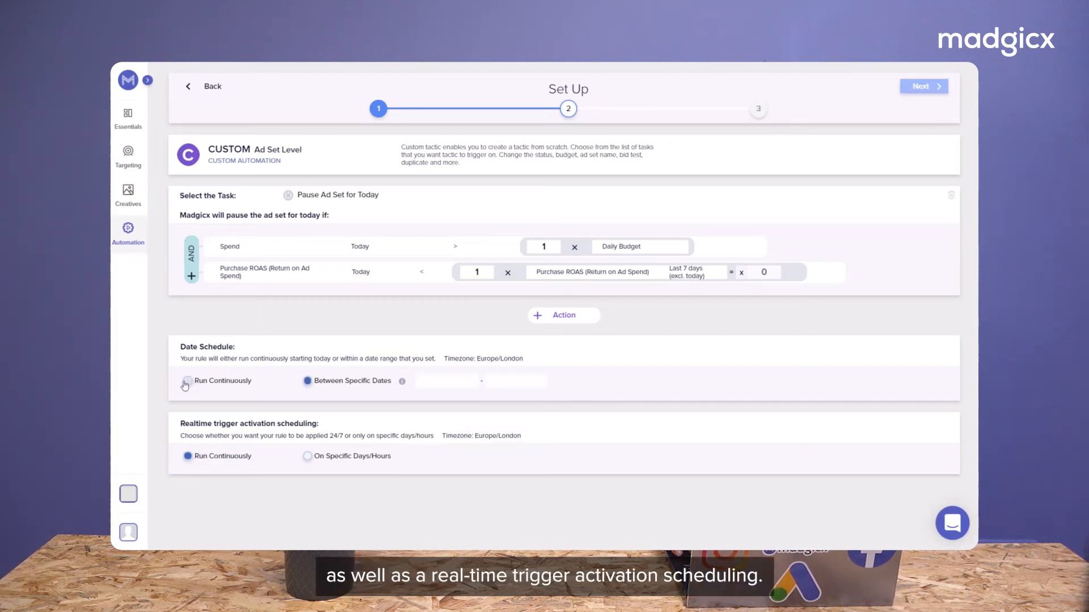
click(187, 381)
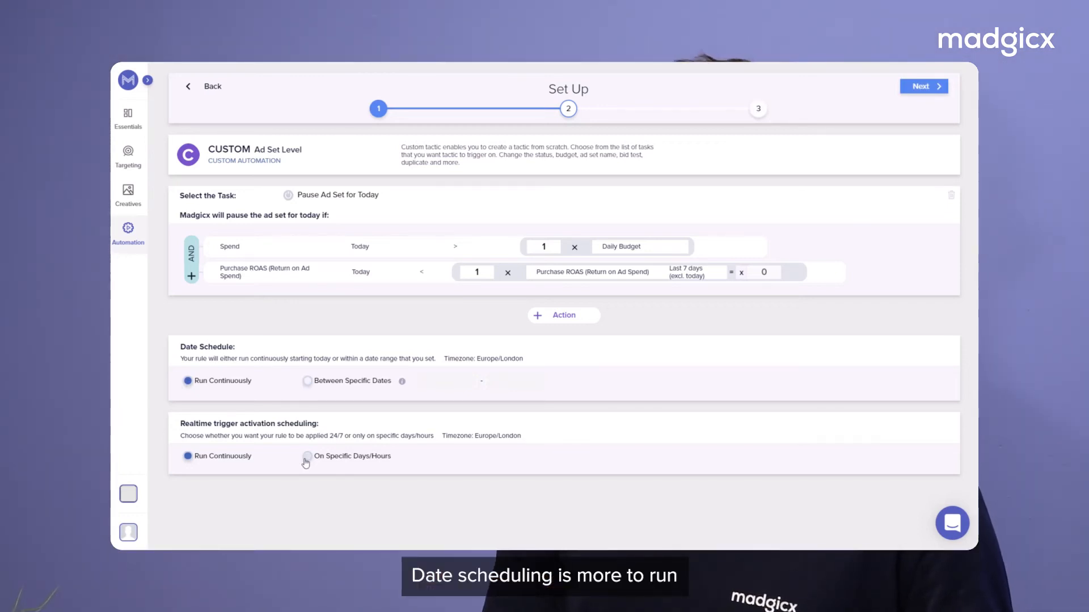
click(307, 457)
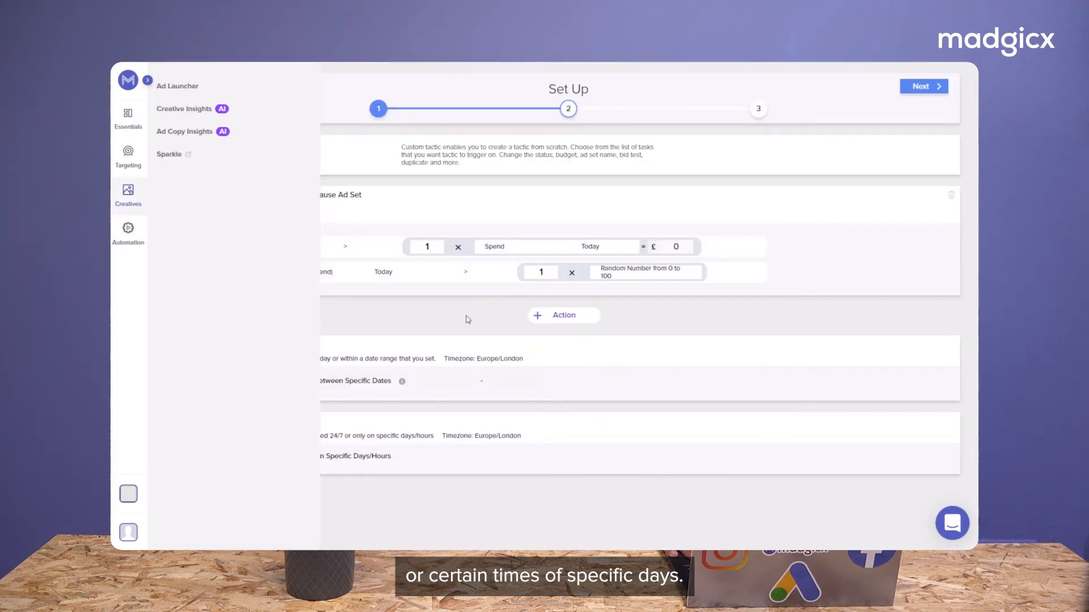
click(127, 230)
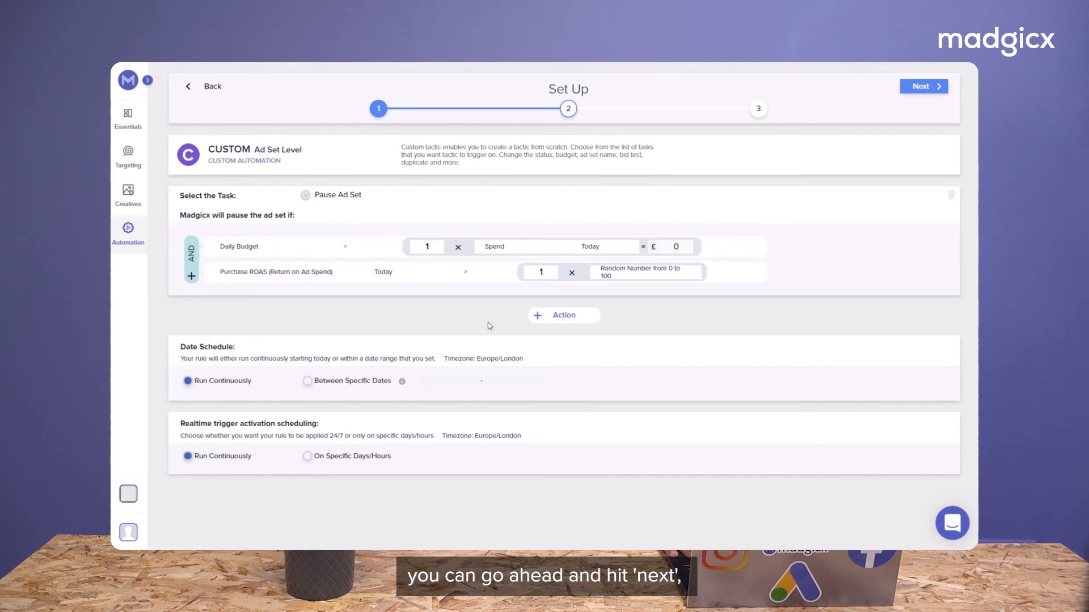
click(924, 86)
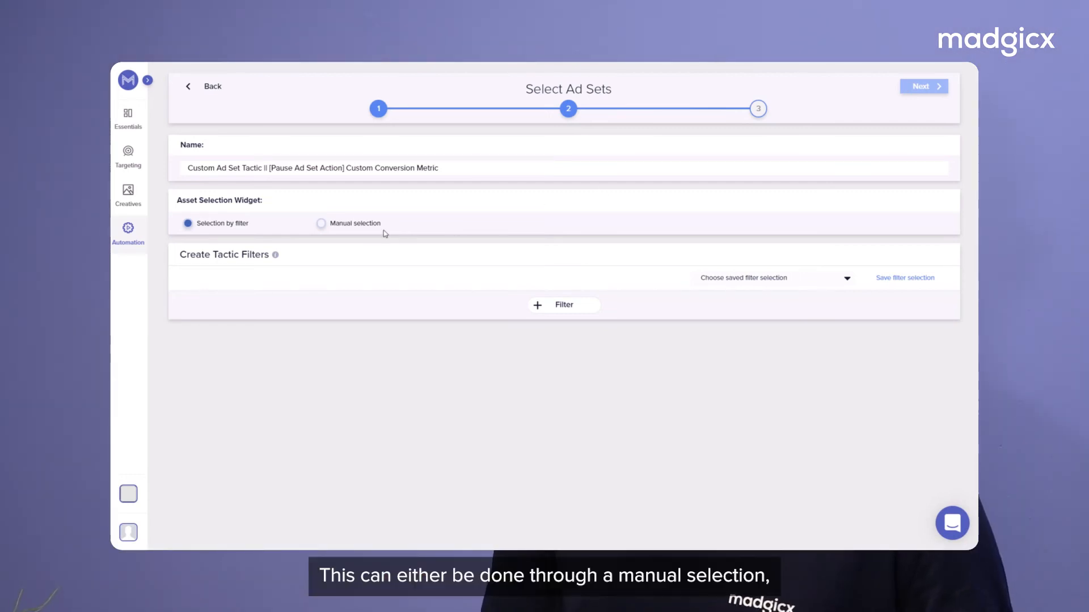
Keep Selection by filter and add a Campaign name contains filter
click(321, 223)
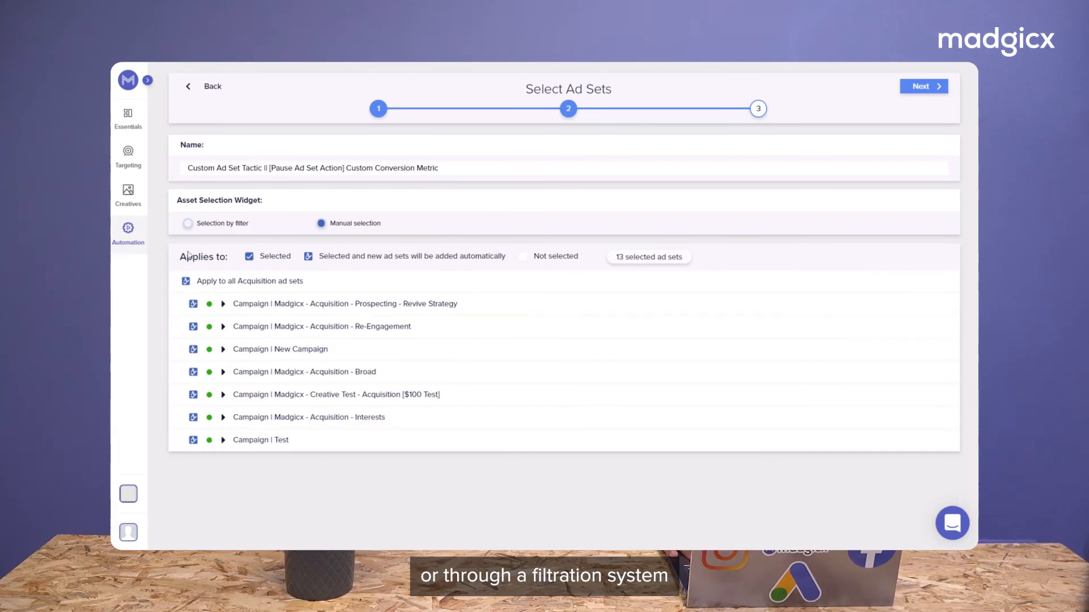
click(188, 223)
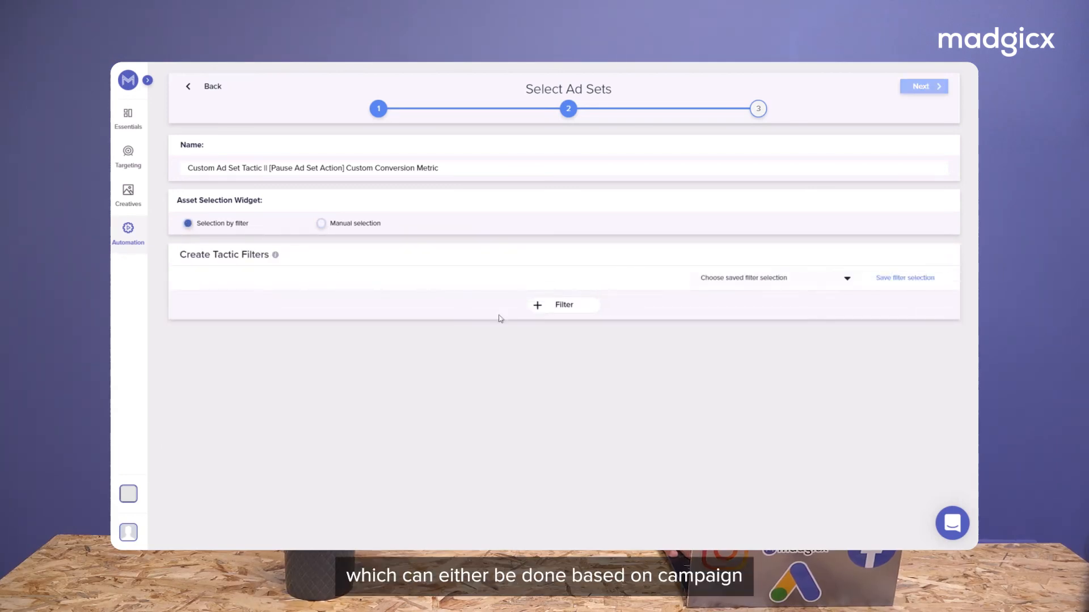
click(563, 305)
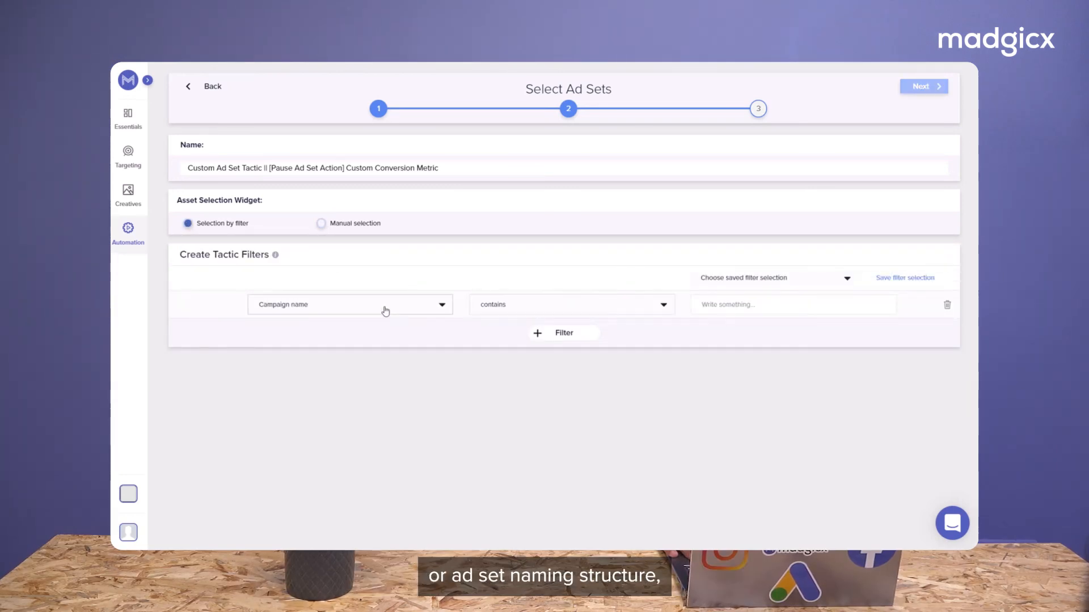
click(350, 305)
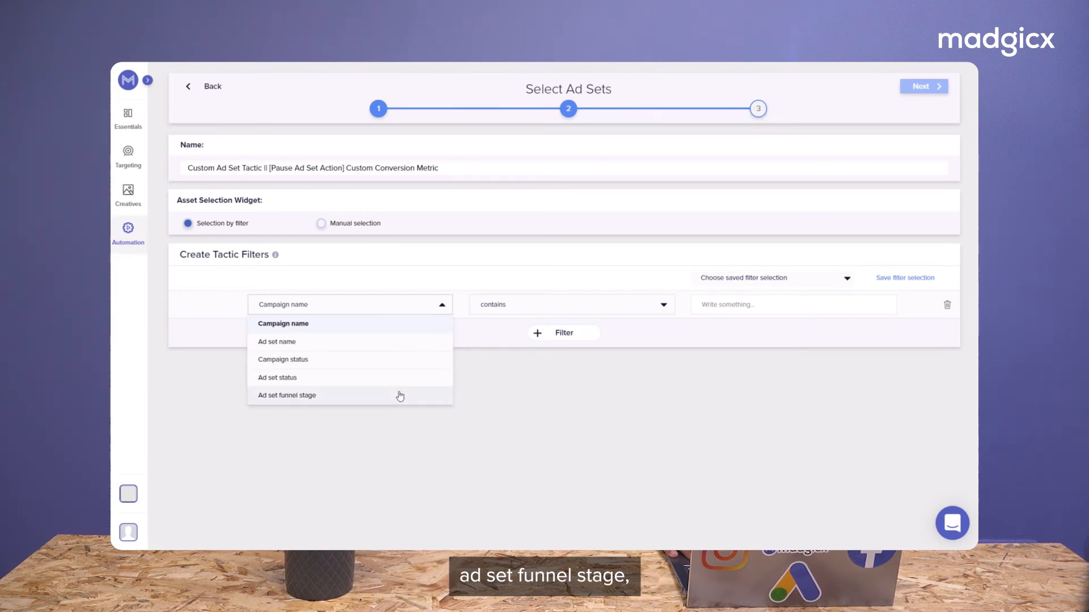
mouse_move(400, 364)
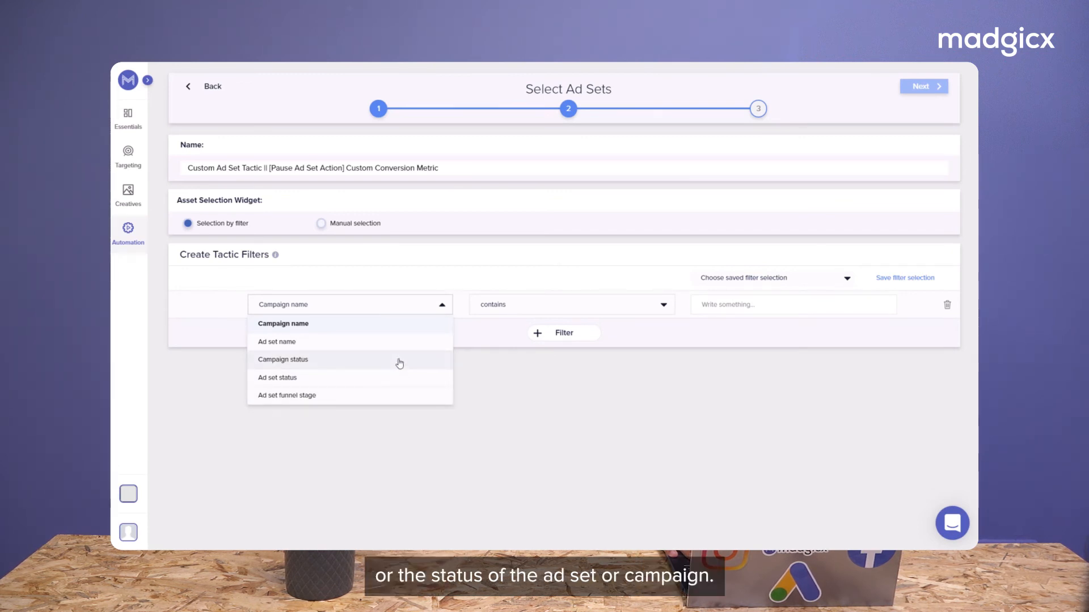
click(441, 305)
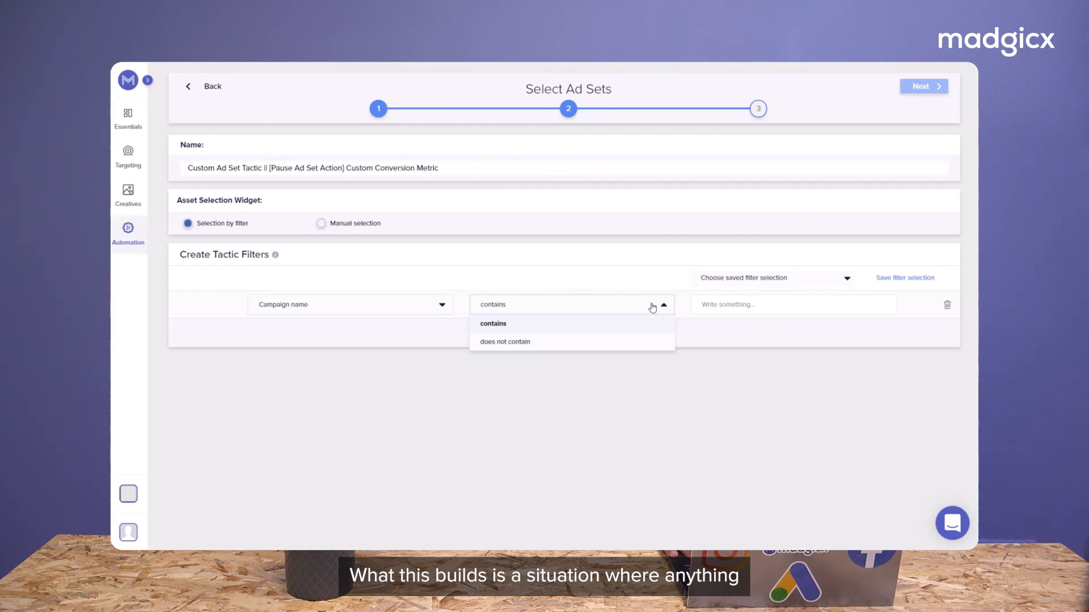
click(493, 324)
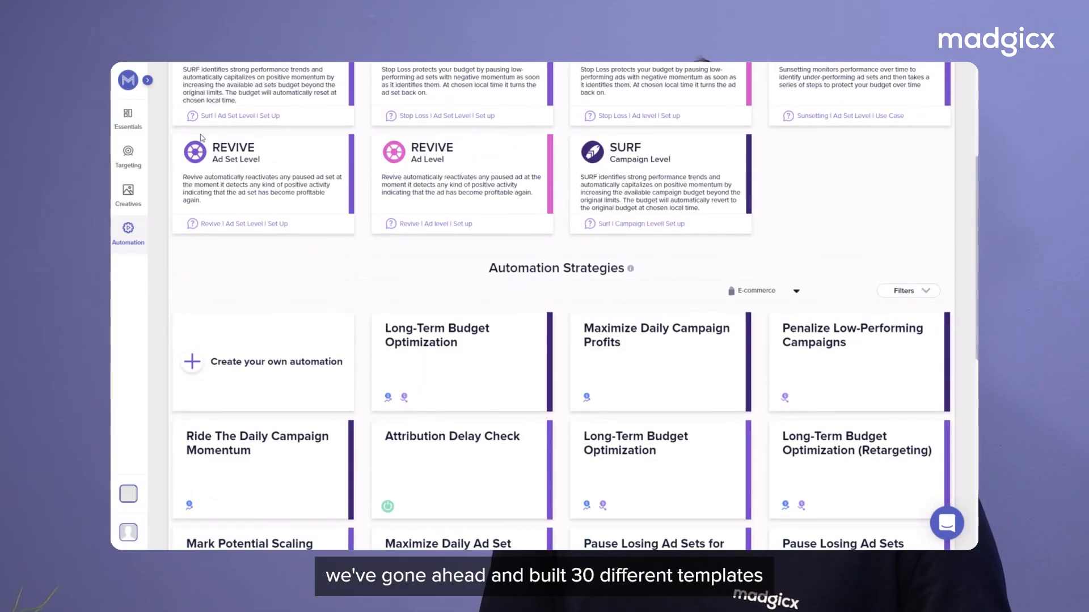
Scroll to the end of the Automation Strategies templates, then open the help chat
scroll(down, 3)
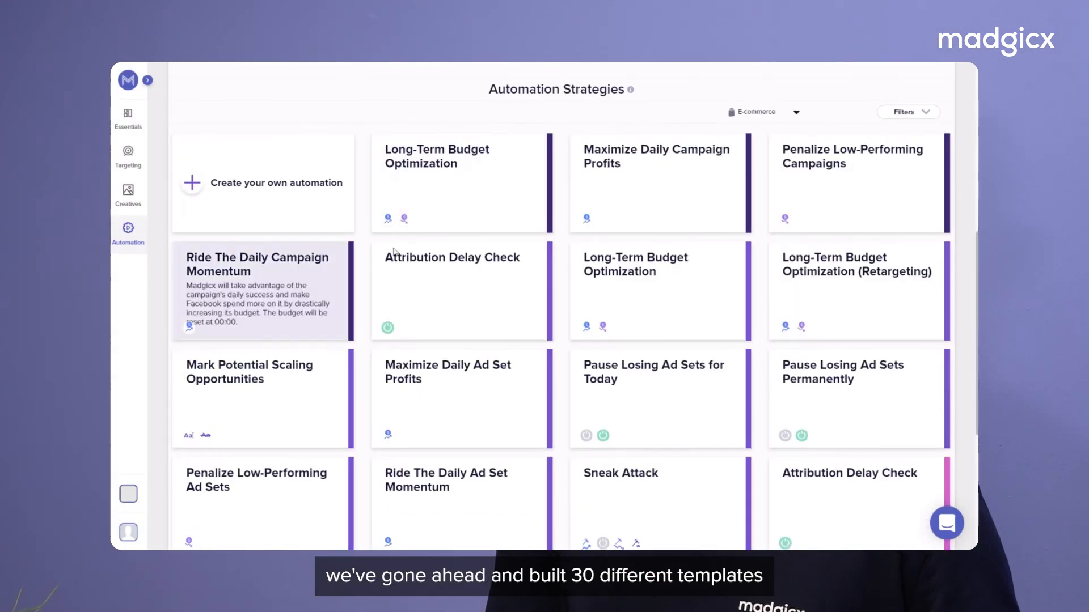
scroll(down, 3)
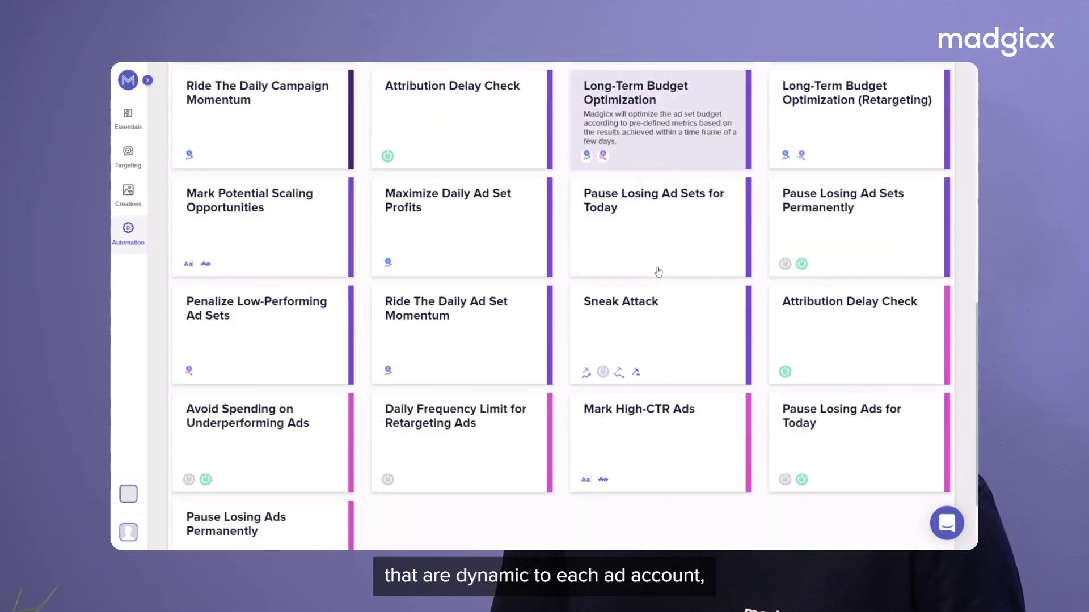
scroll(down, 3)
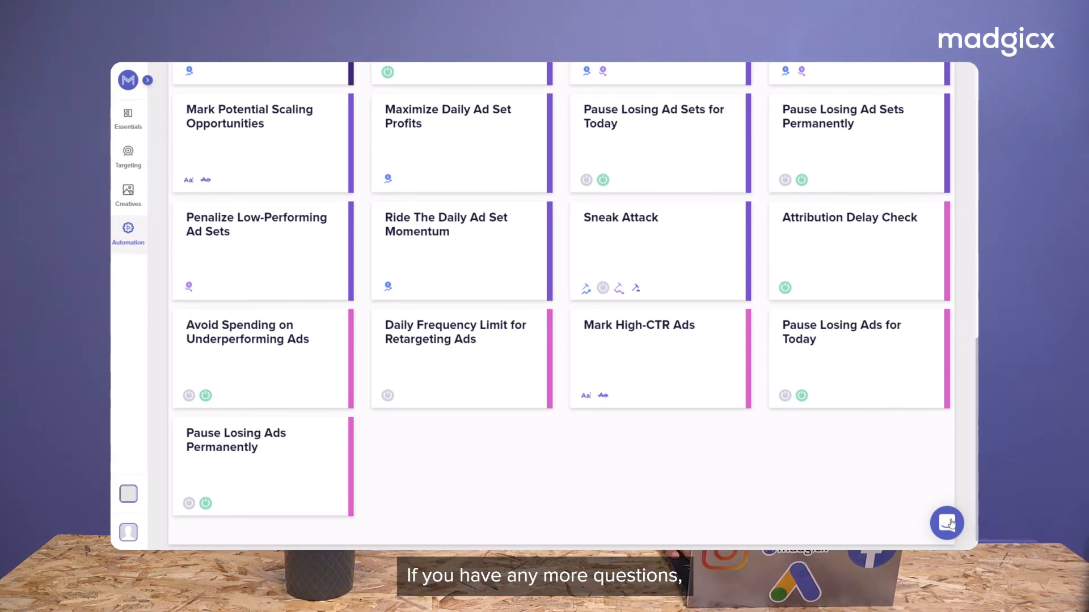
click(947, 522)
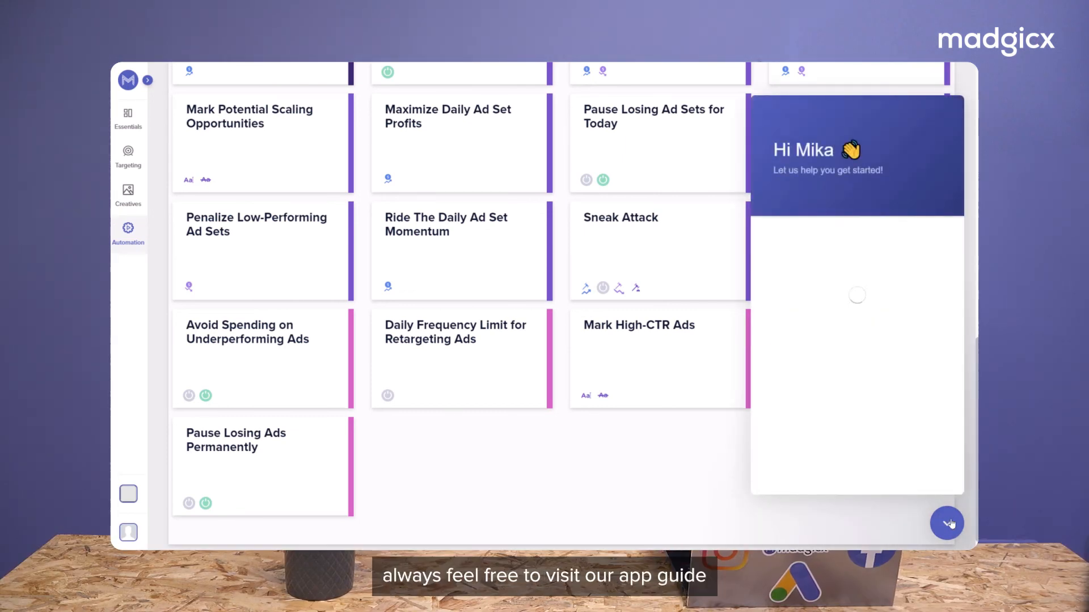